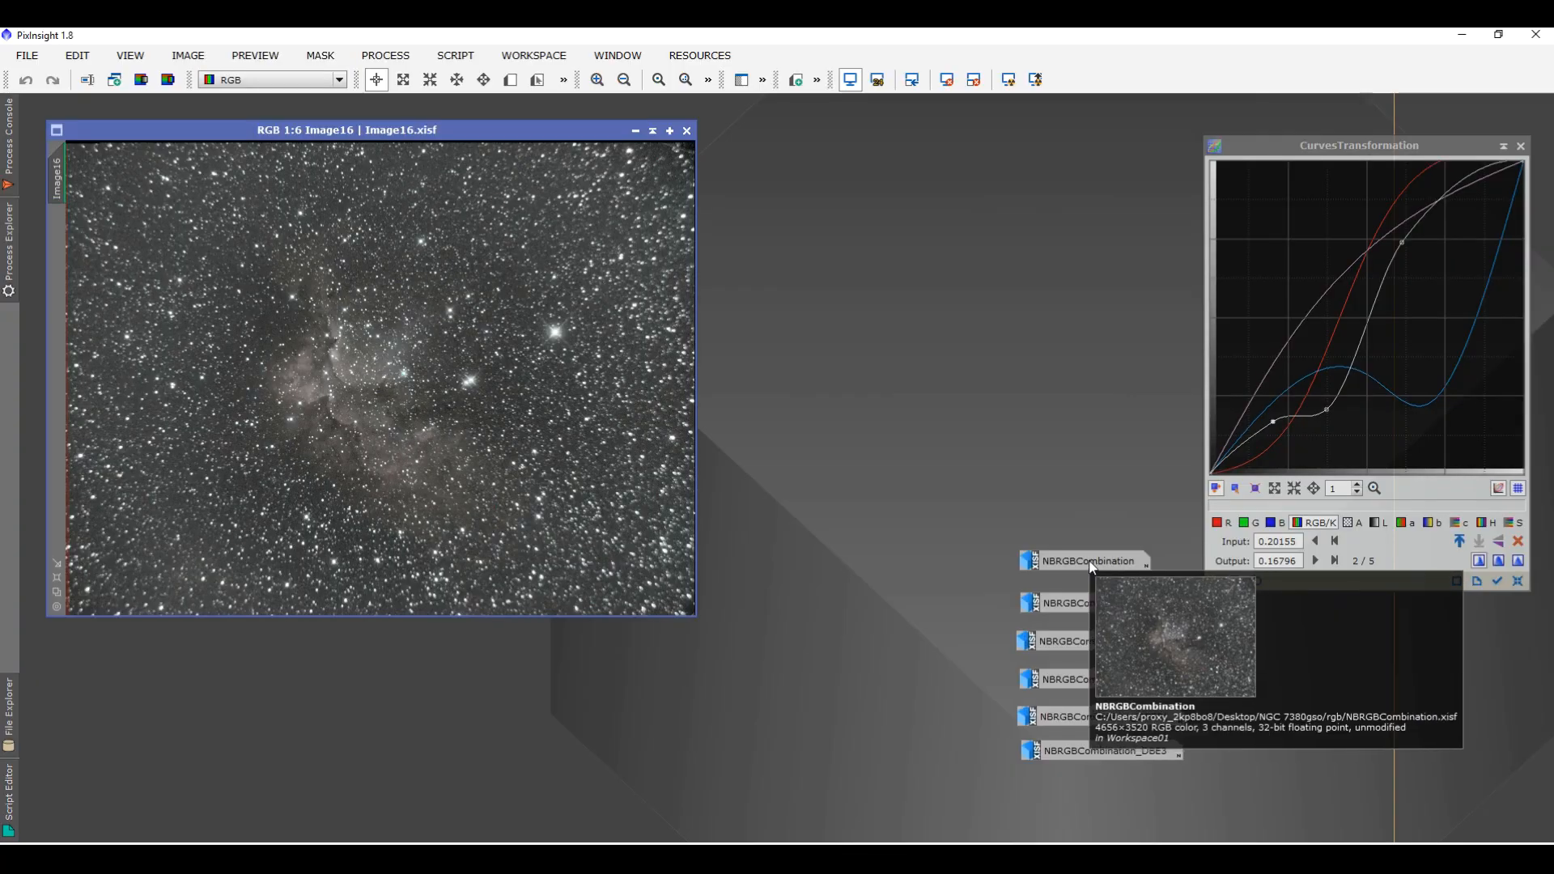
pyautogui.moveTo(1156, 572)
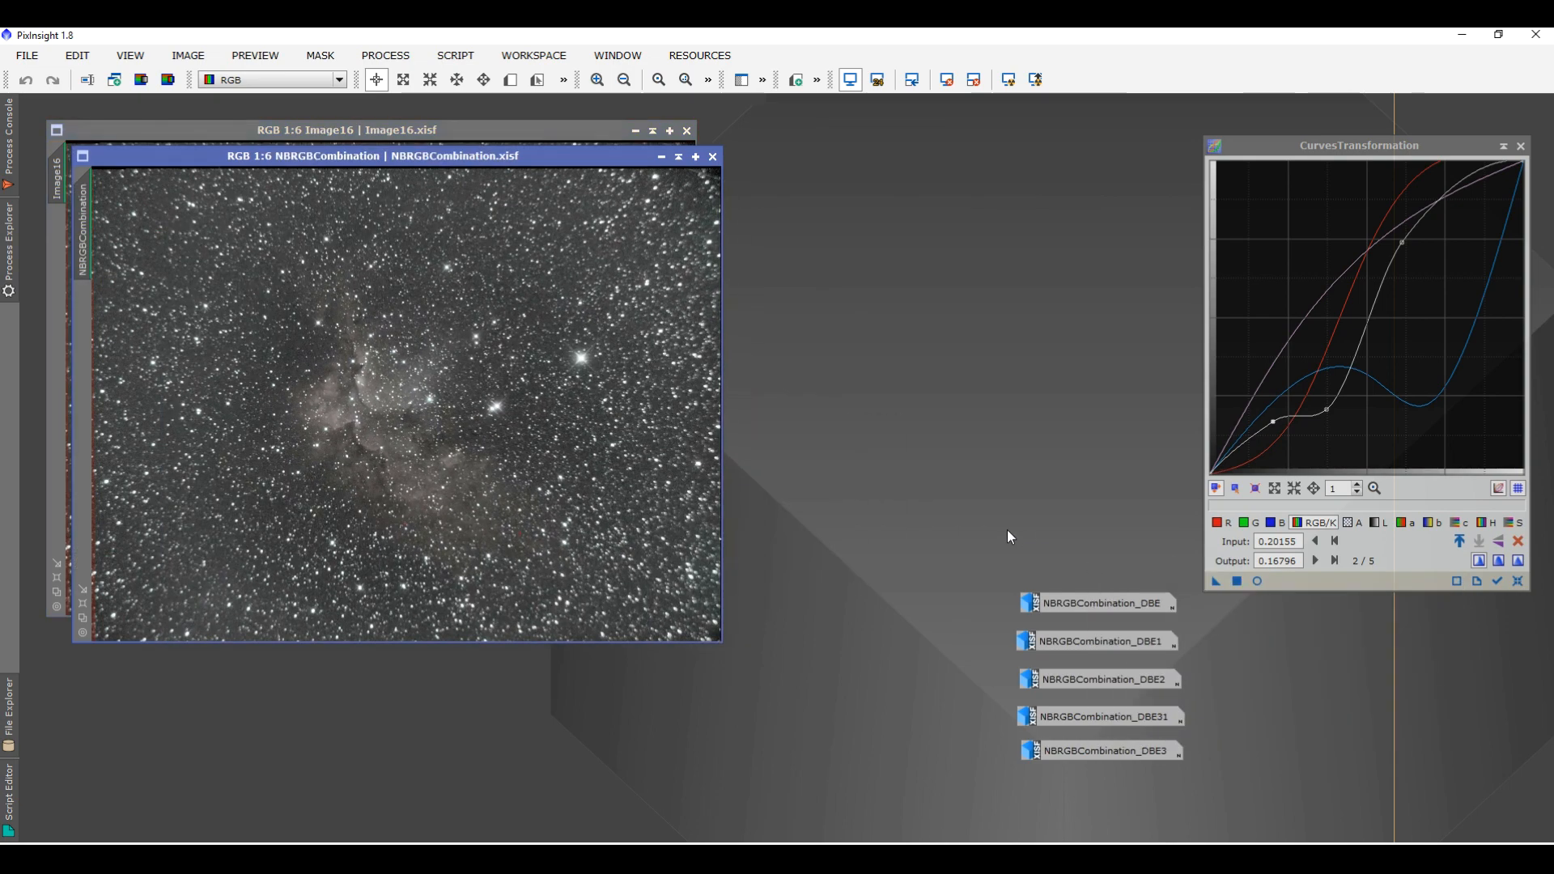
# Step: Move the NBRGBCombination window lower right so Image16 stays visible beside it
pyautogui.moveTo(372, 155); pyautogui.dragTo(570, 230)
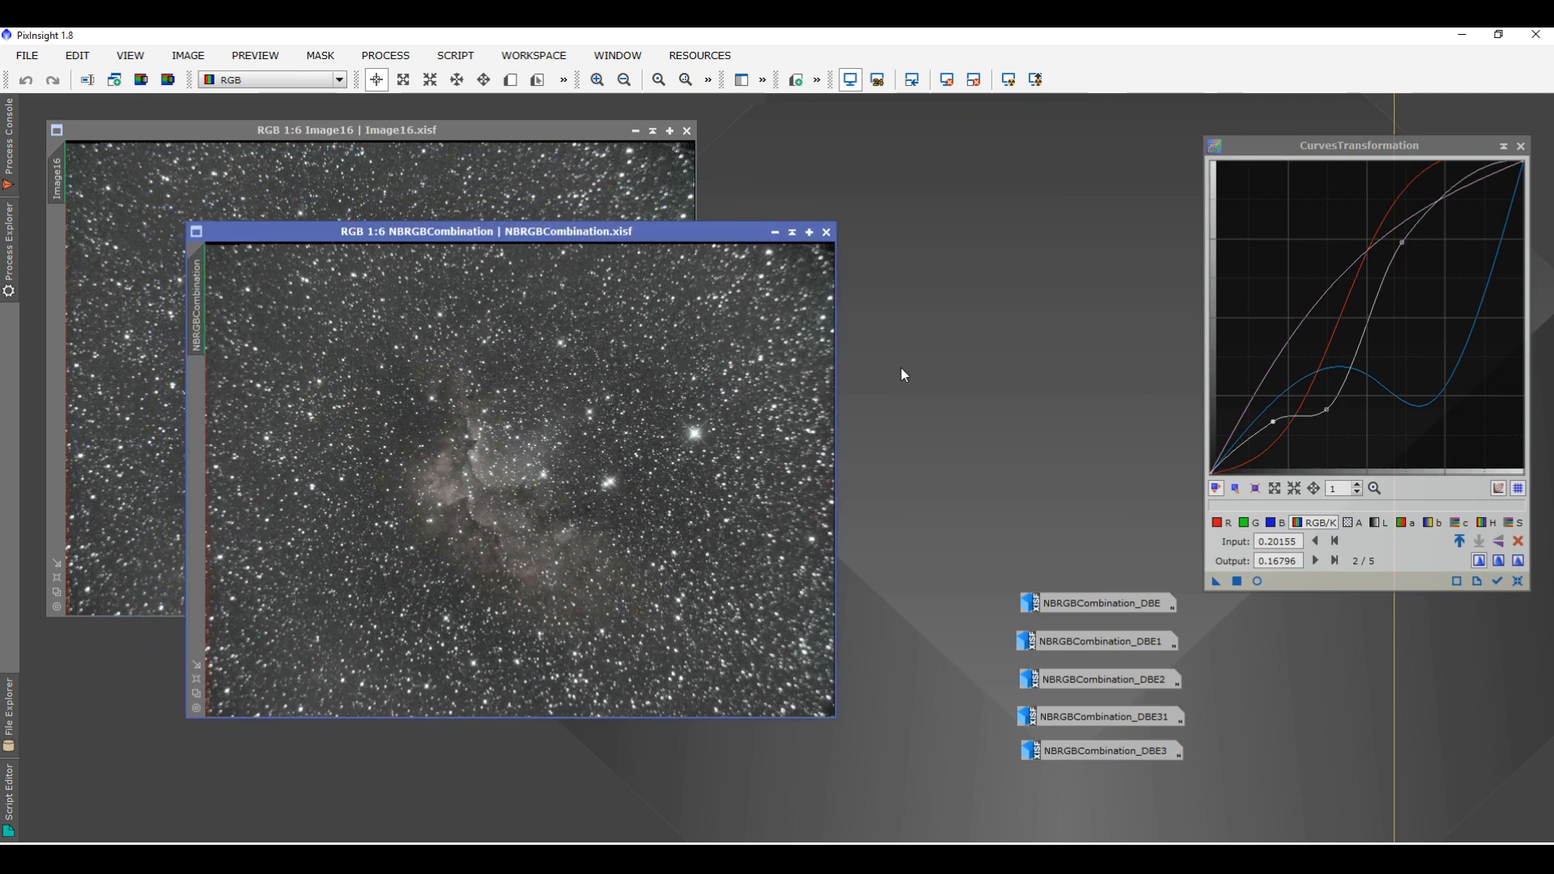
pyautogui.moveTo(901, 403)
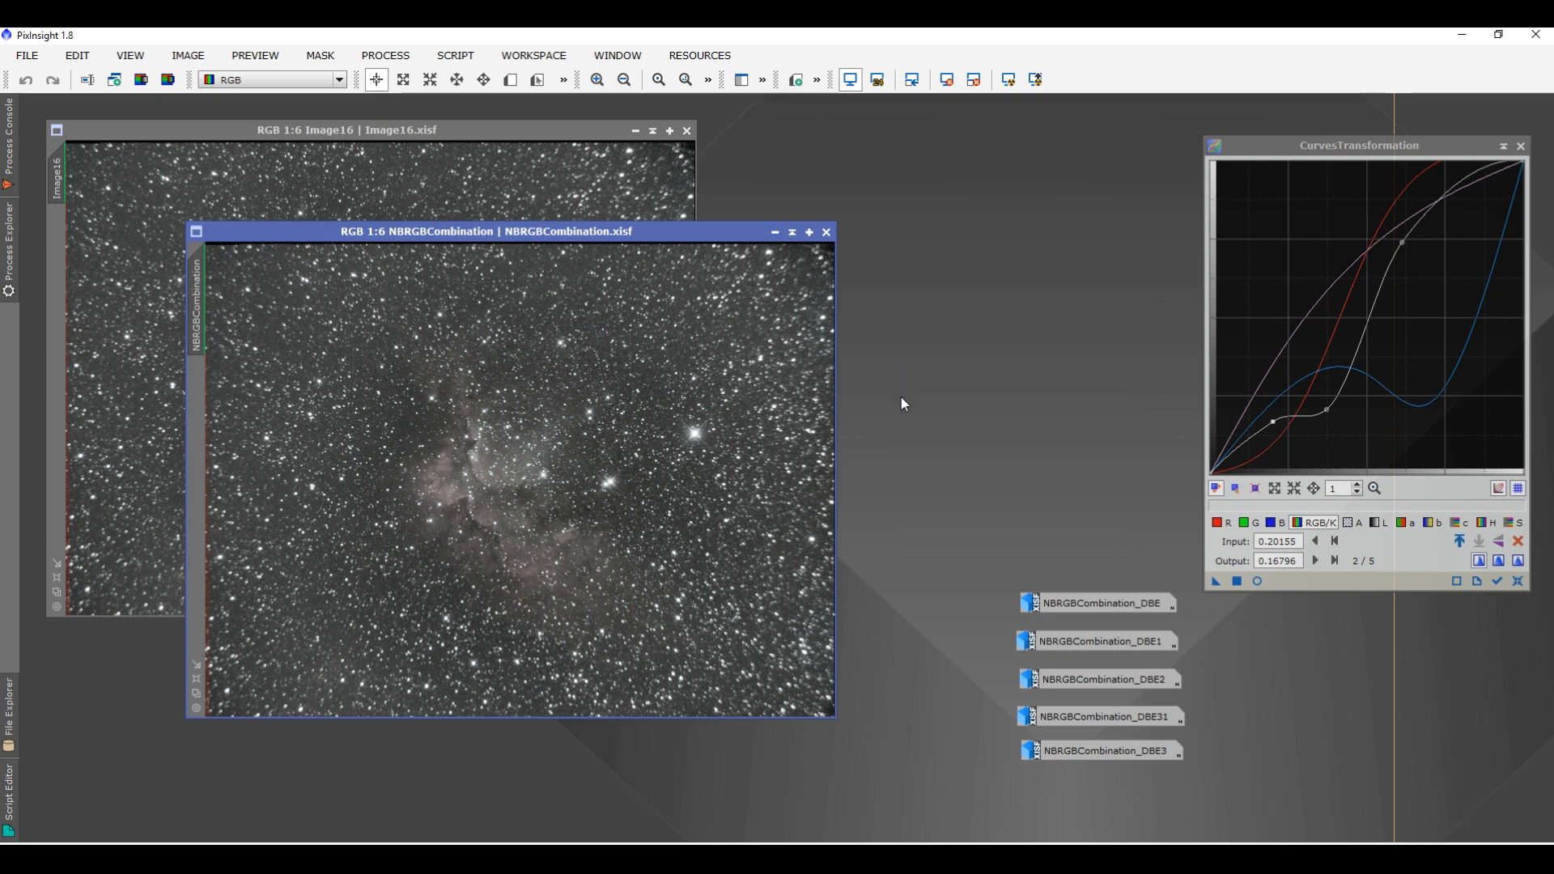
# Step: Open the NBRGBCombination_DBE and NBRGBCombination_DBE1 images from their workspace icons
pyautogui.doubleClick(1100, 602)
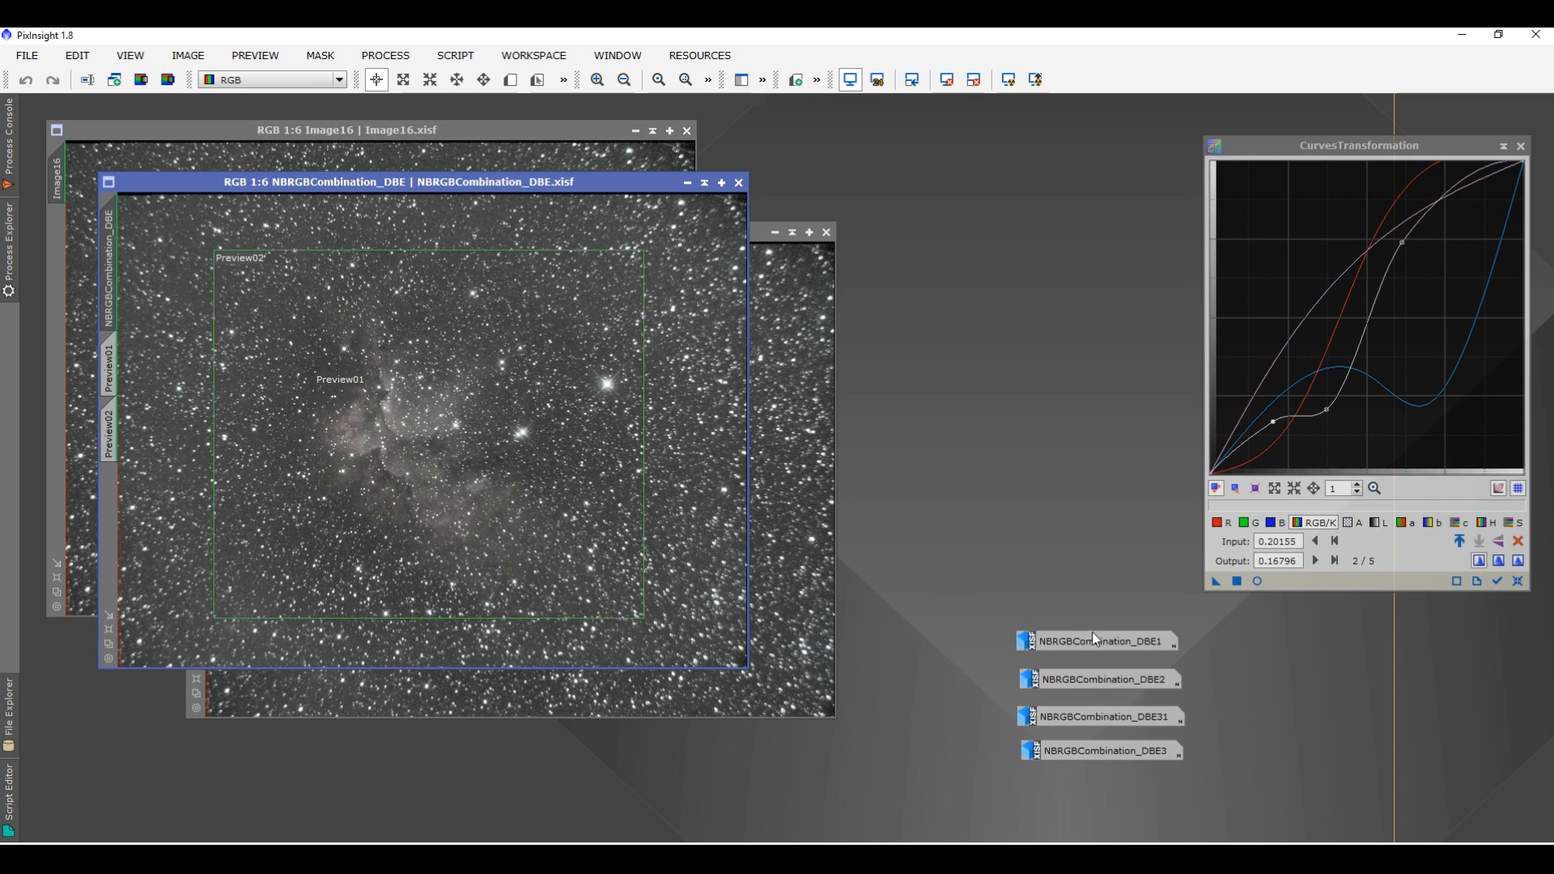
pyautogui.doubleClick(1100, 641)
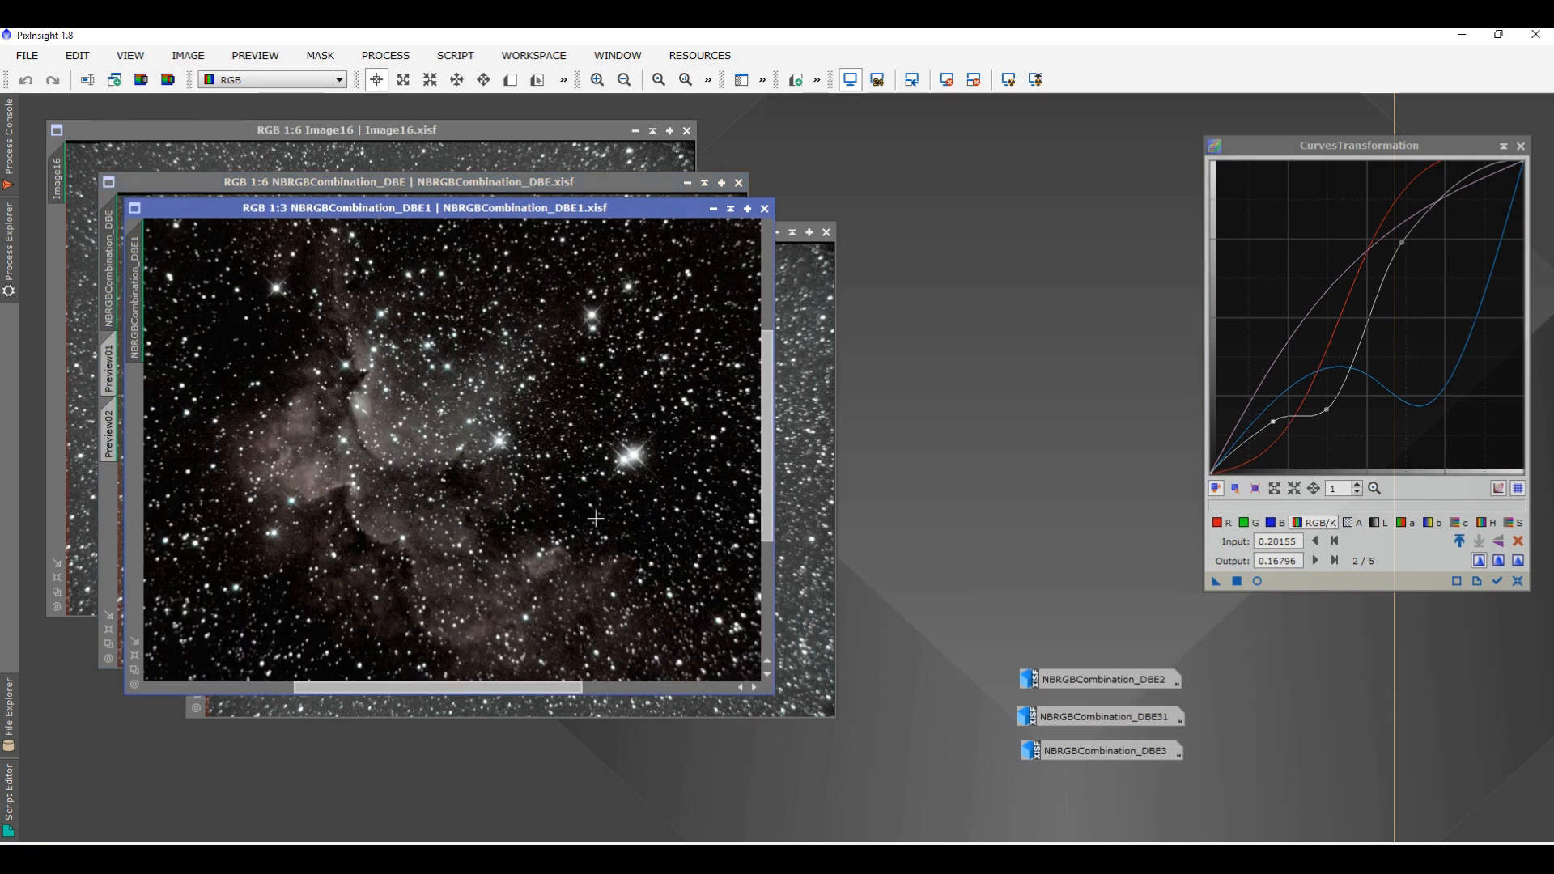